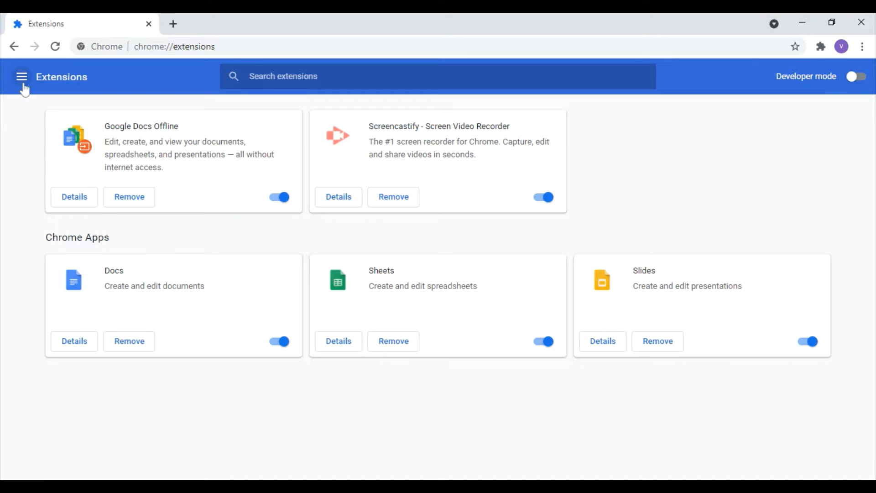
Reach the Chrome Web Store through the extensions page side menu
click(21, 76)
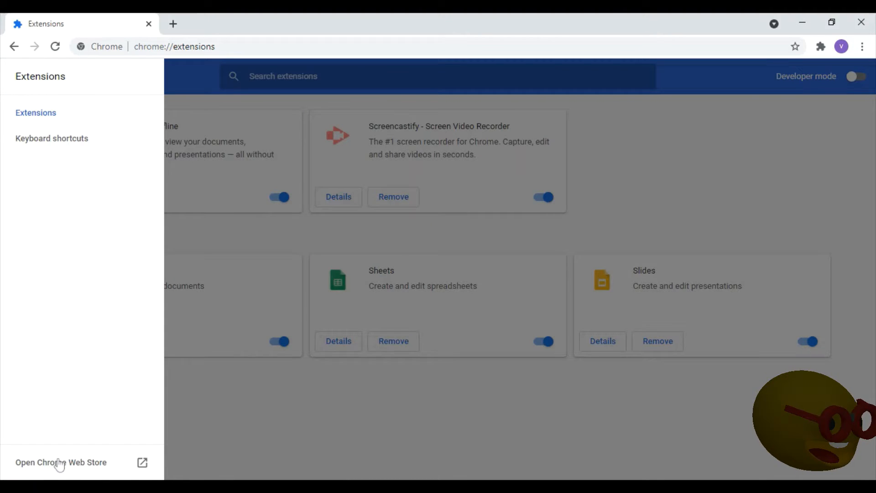
click(60, 461)
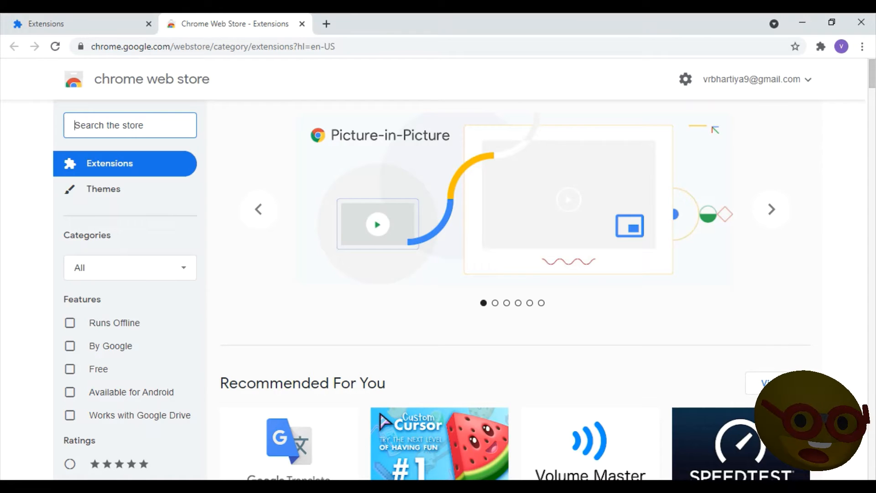
Search the store for SCREEN CASTIFY to list the Screencastify screen recorder
text(SCR)
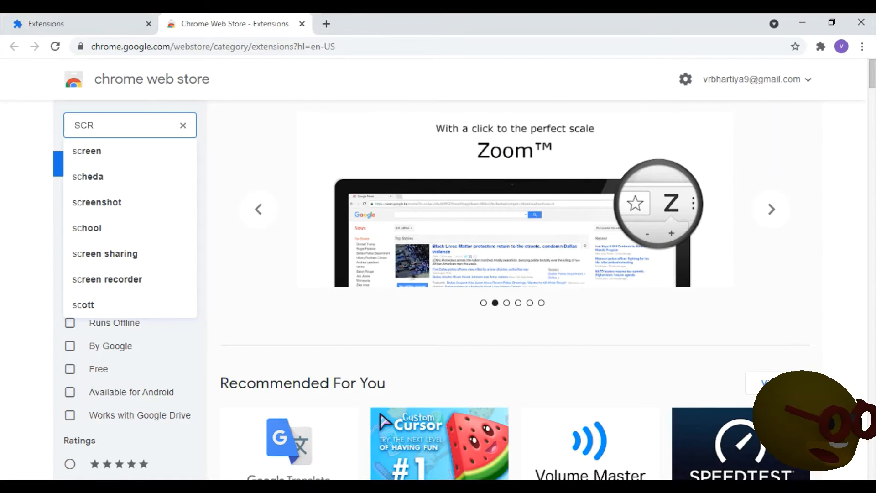
text(EEN)
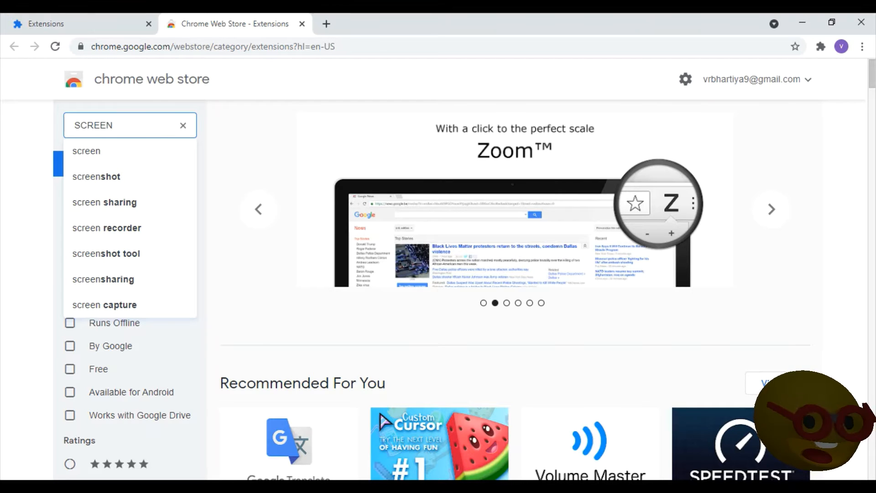
text(CAS)
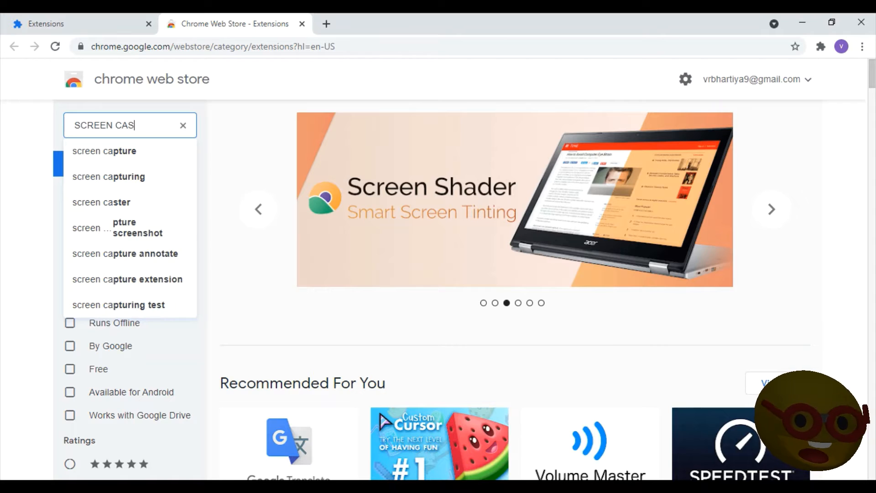
text(TIFY)
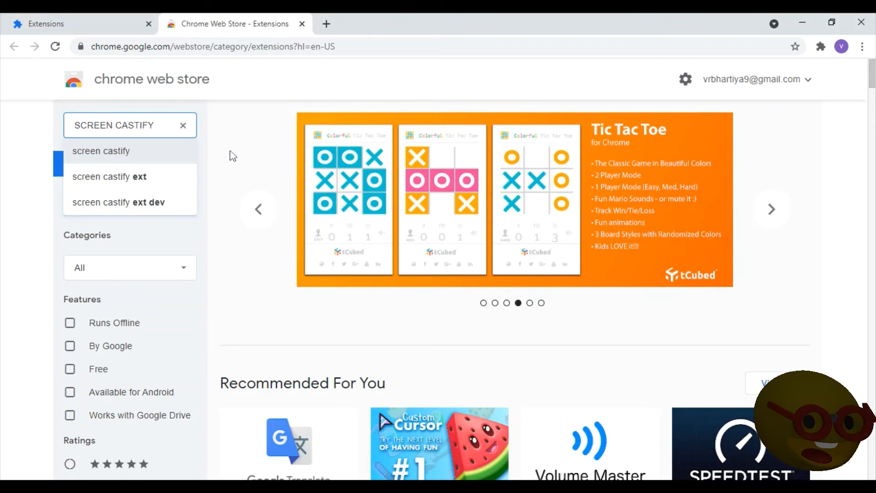
key(Enter)
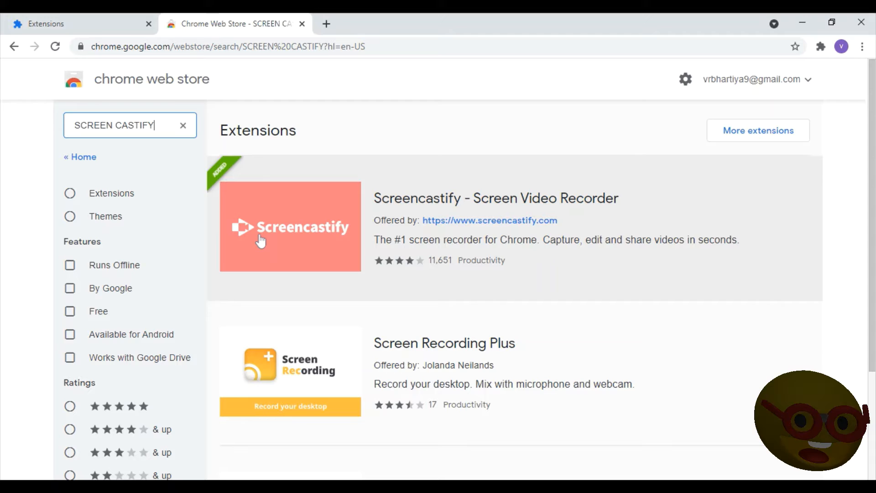
Show the Screencastify - Screen Video Recorder detail page, already added to Chrome
click(290, 226)
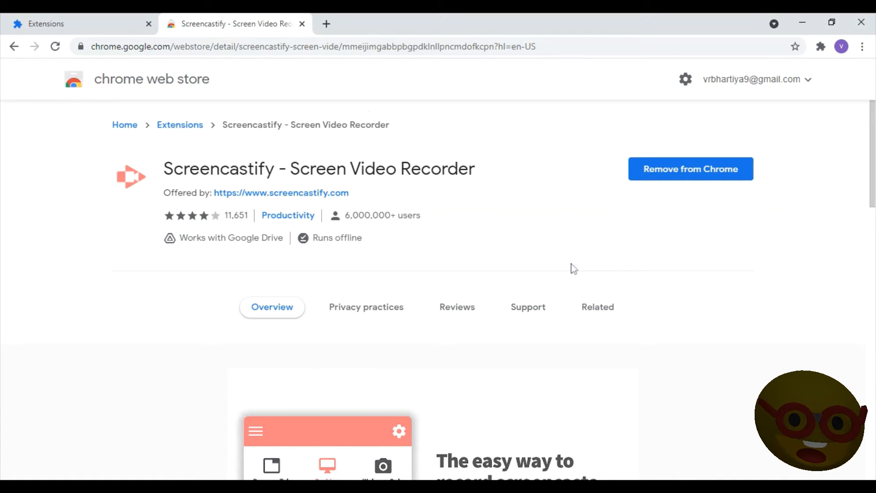
mouse_move(656, 213)
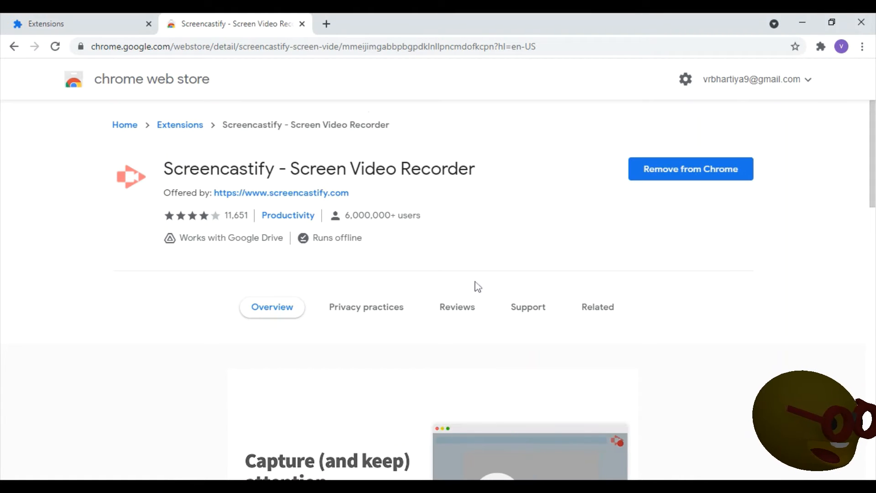
mouse_move(724, 243)
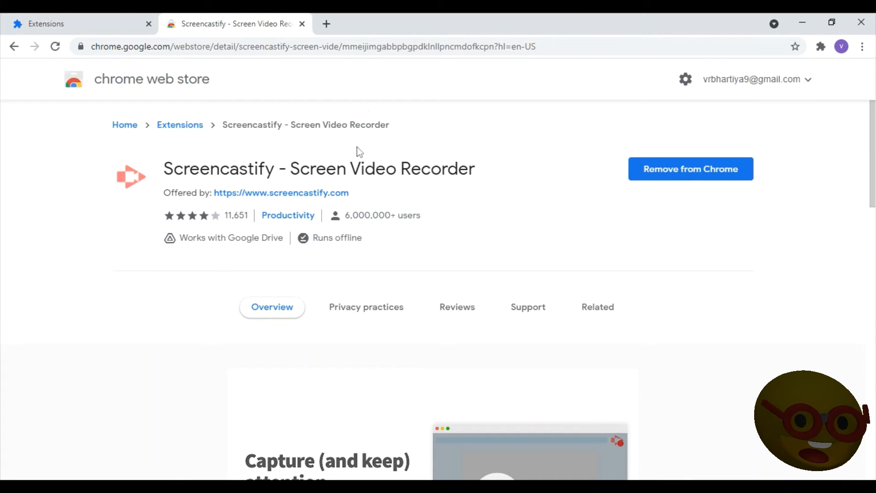
mouse_move(330, 282)
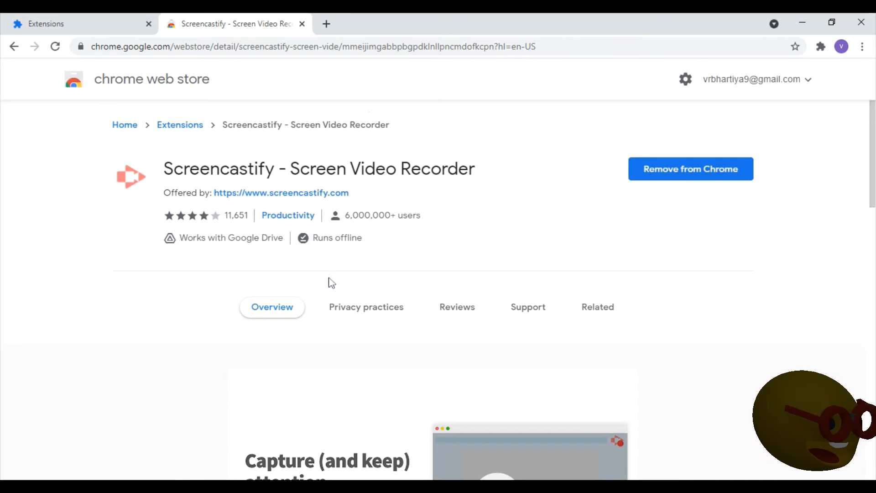
mouse_move(357, 467)
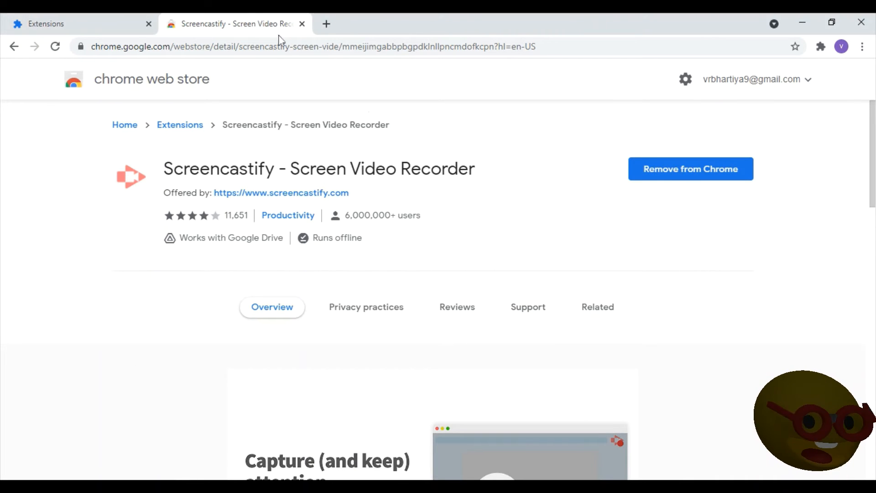
mouse_move(795, 111)
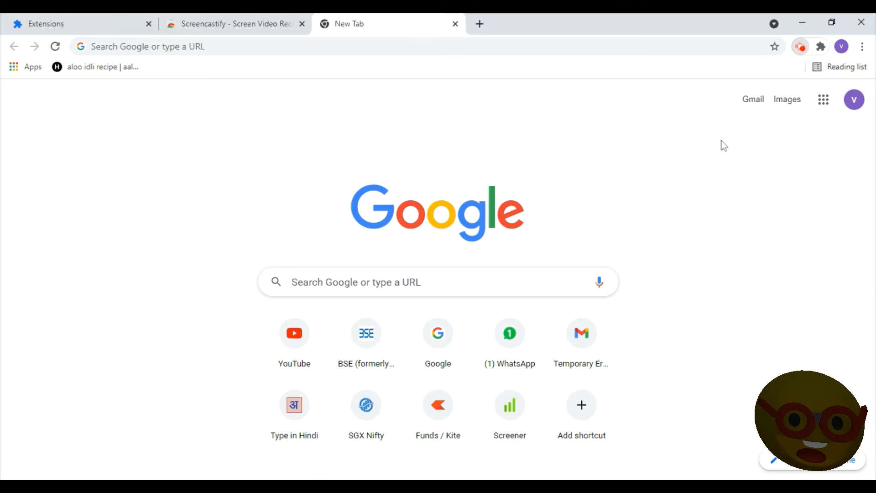
mouse_move(539, 190)
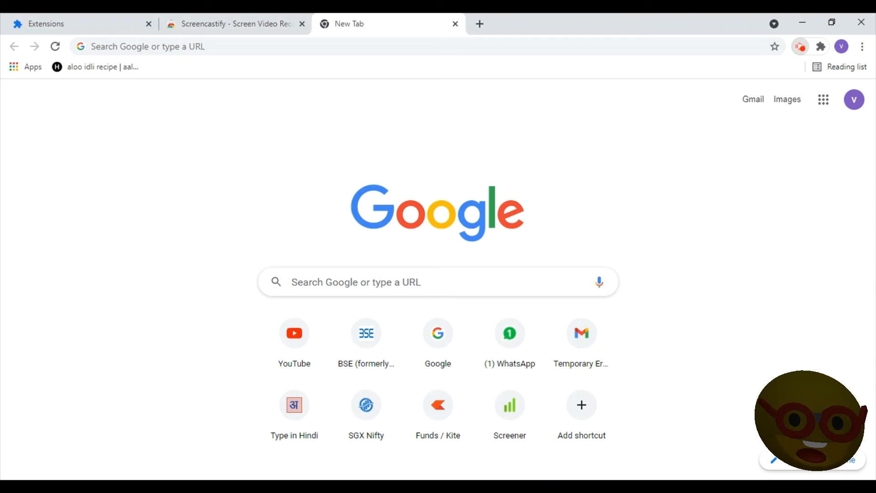
mouse_move(812, 192)
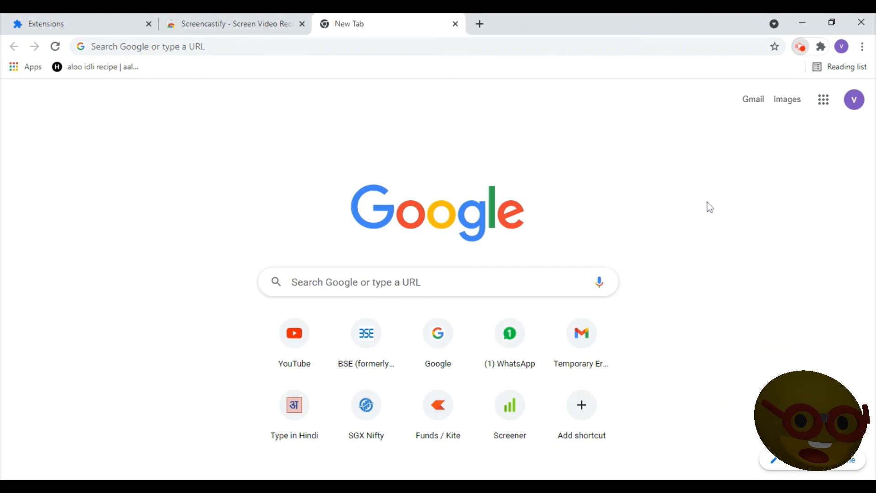
mouse_move(591, 122)
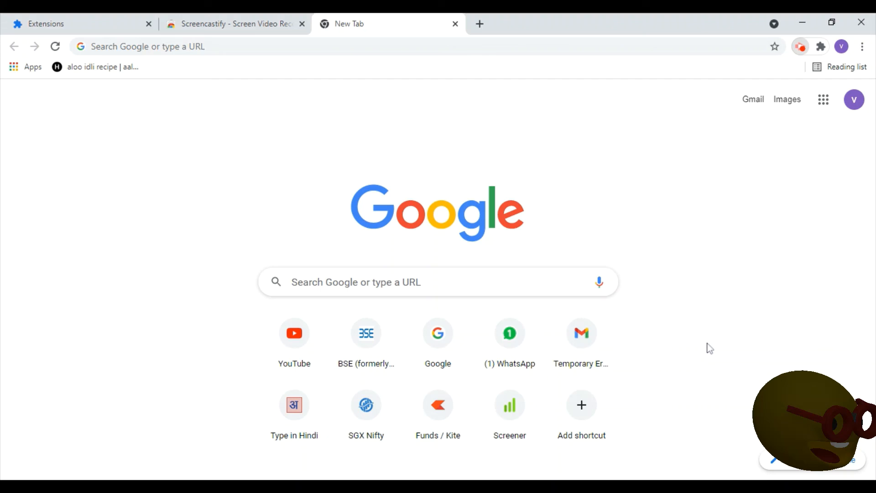
mouse_move(621, 261)
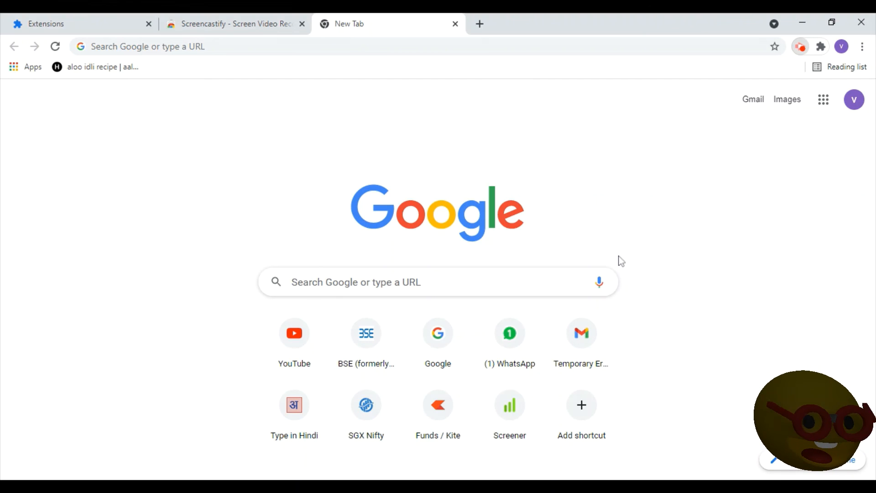
mouse_move(343, 139)
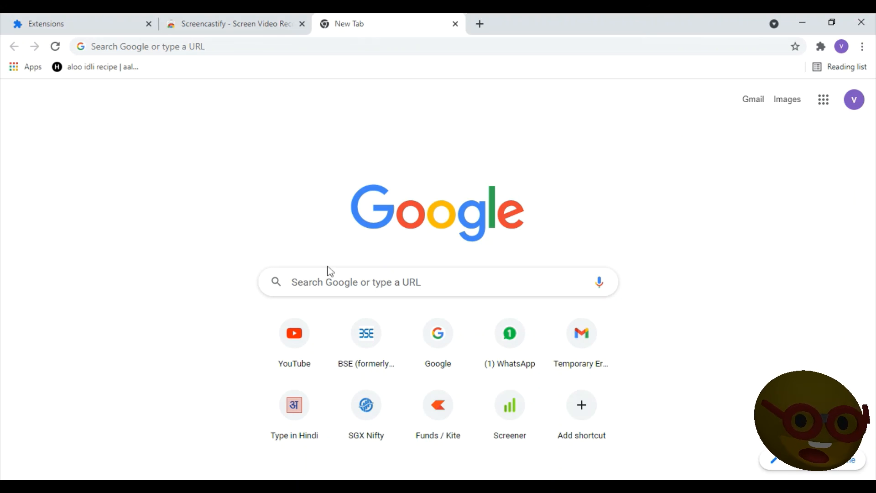
mouse_move(165, 166)
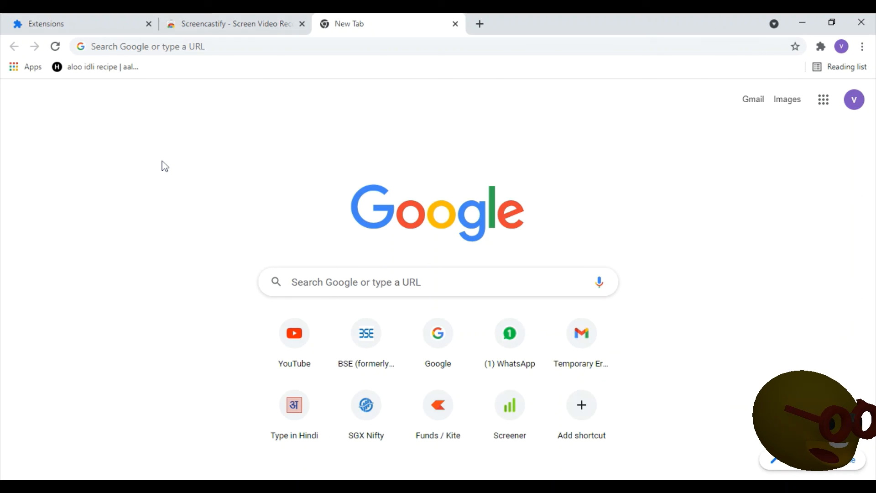
mouse_move(567, 269)
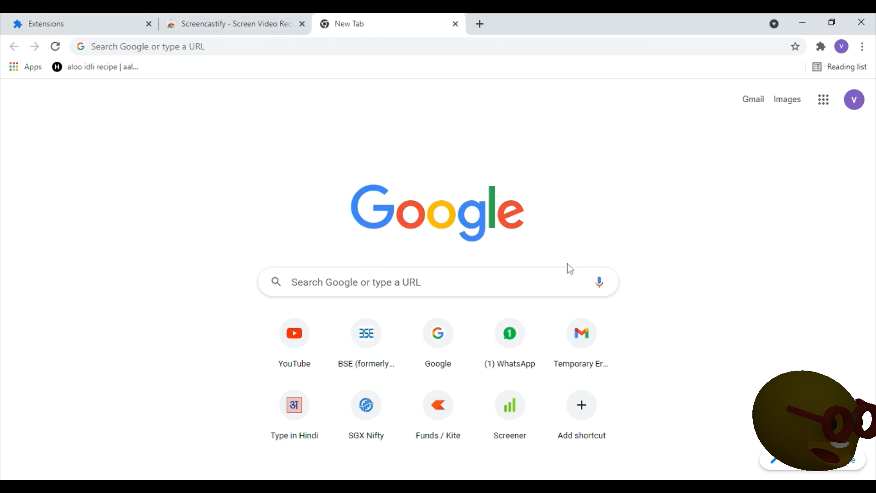